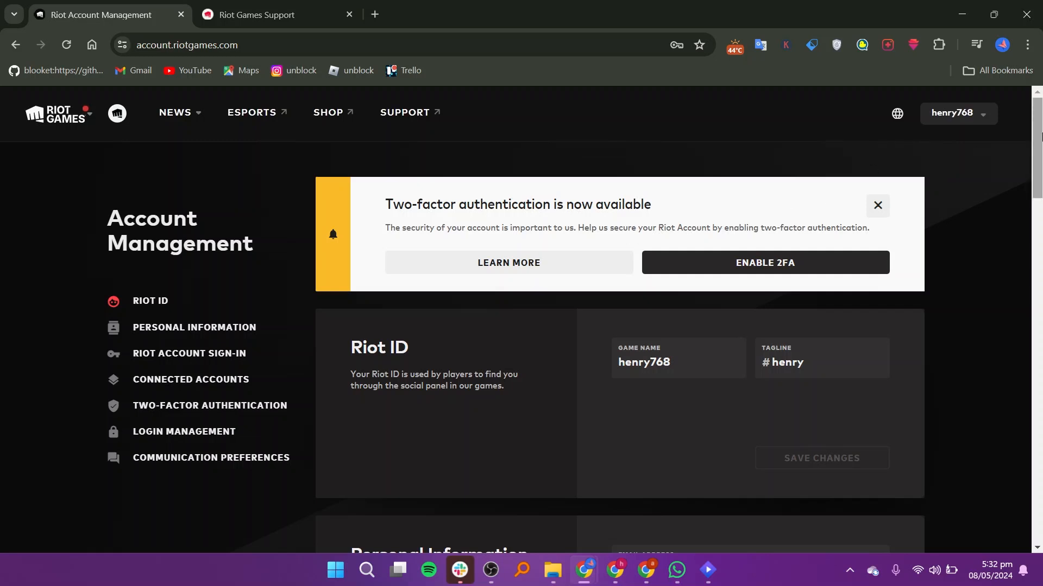
Review the account's listed country of residence (PAK) and clear the selection
scroll(down, 3)
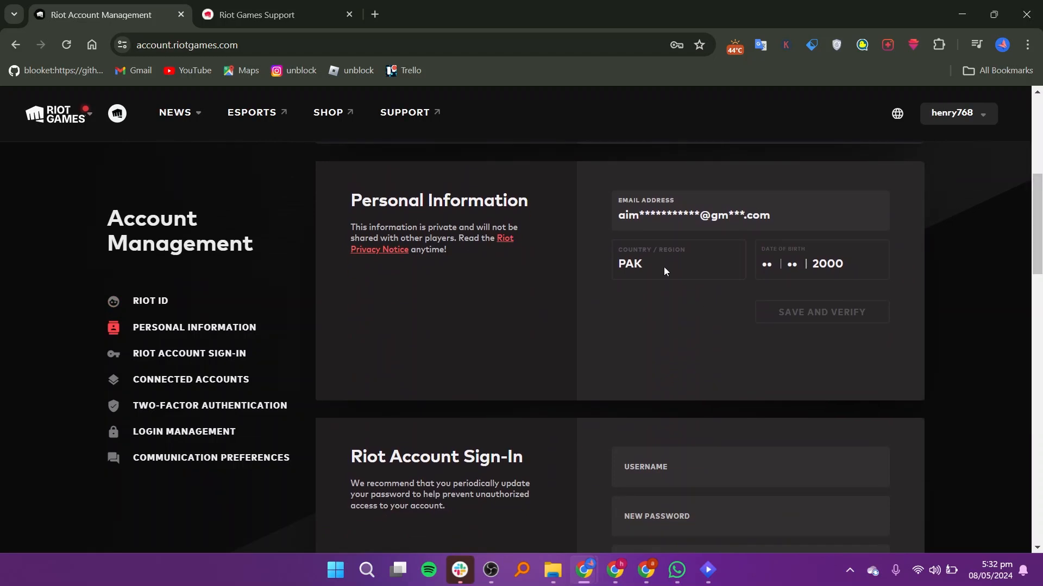
double_click(629, 264)
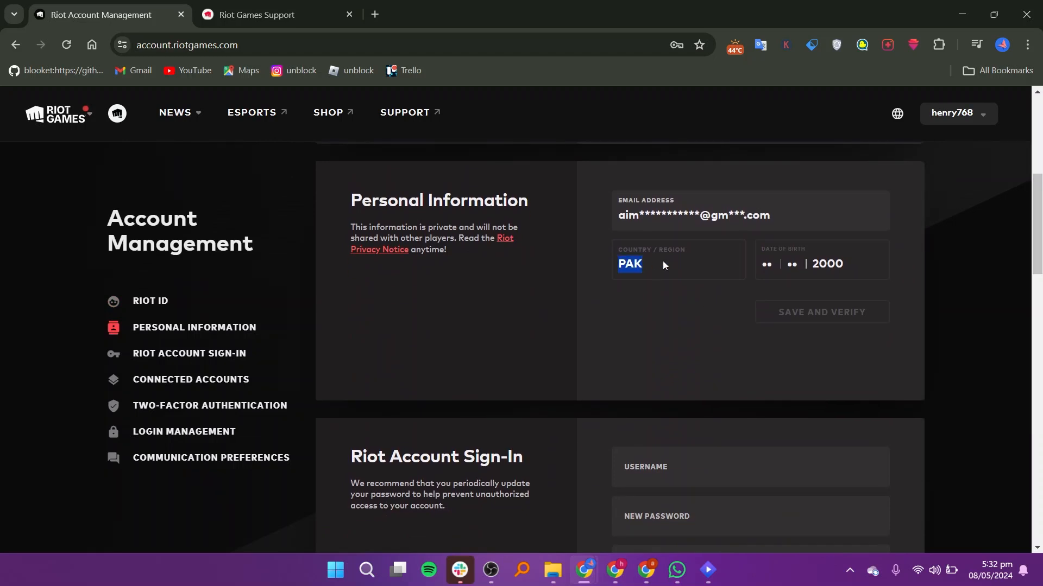
click(688, 294)
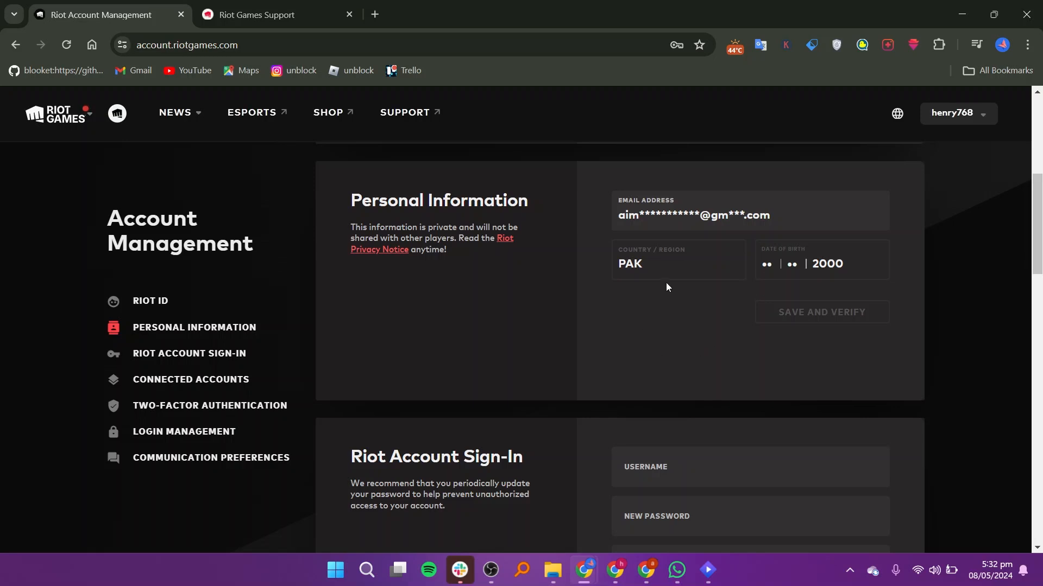
mouse_move(694, 330)
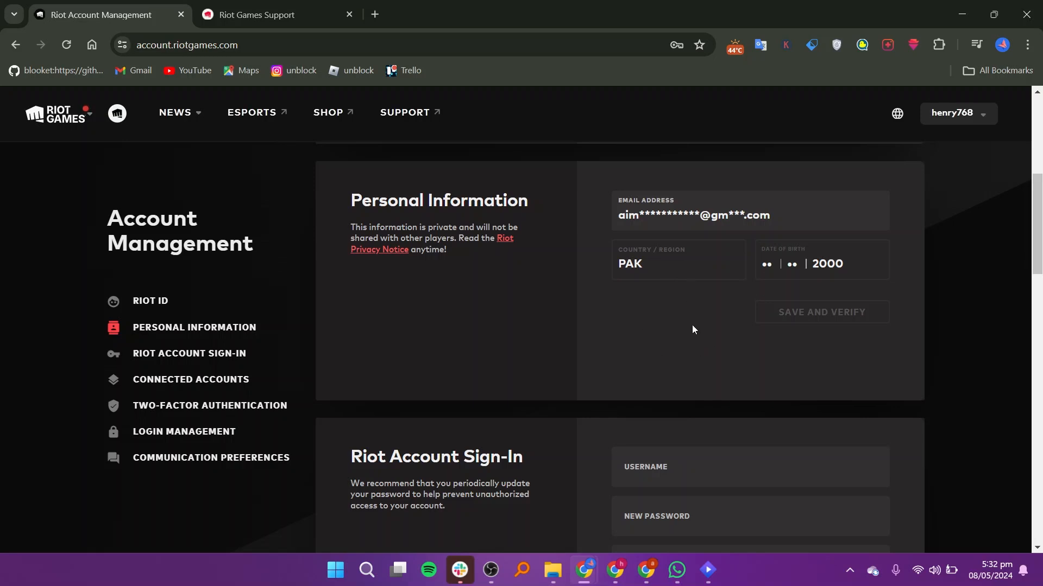
mouse_move(510, 254)
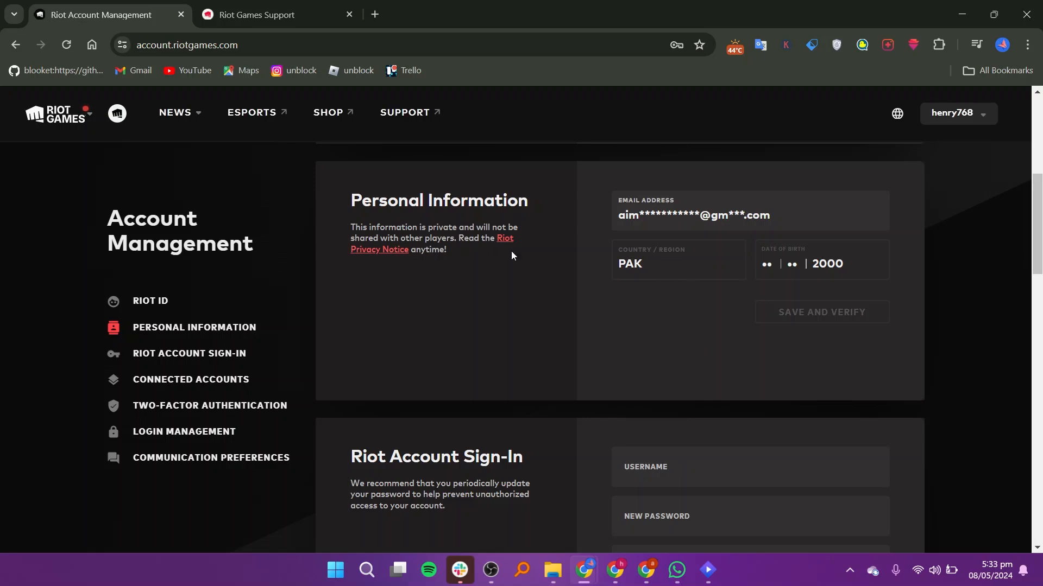
mouse_move(604, 291)
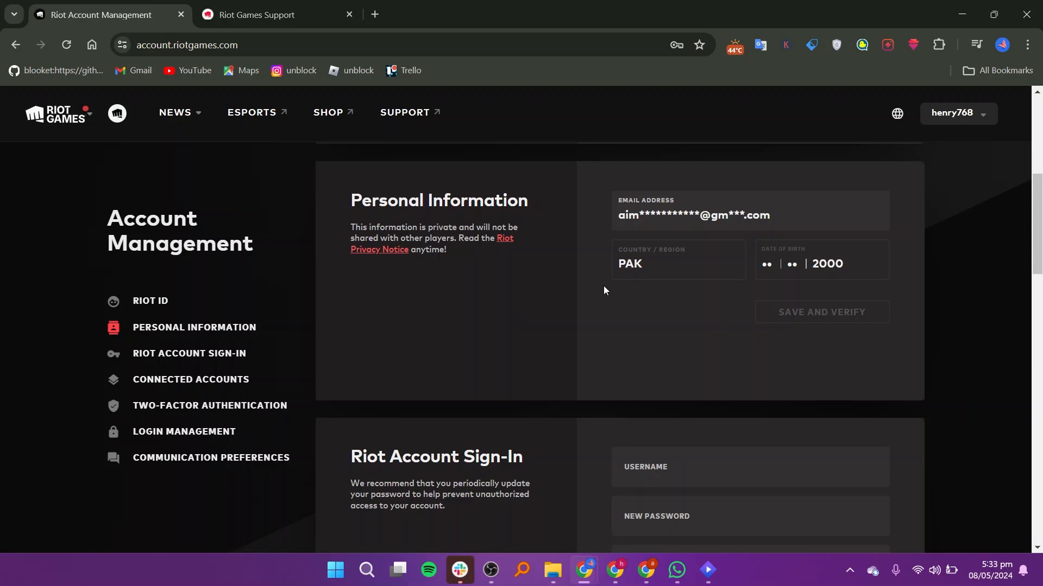
Switch to the Riot support home page and browse down through Support Tools and Service Status
click(269, 15)
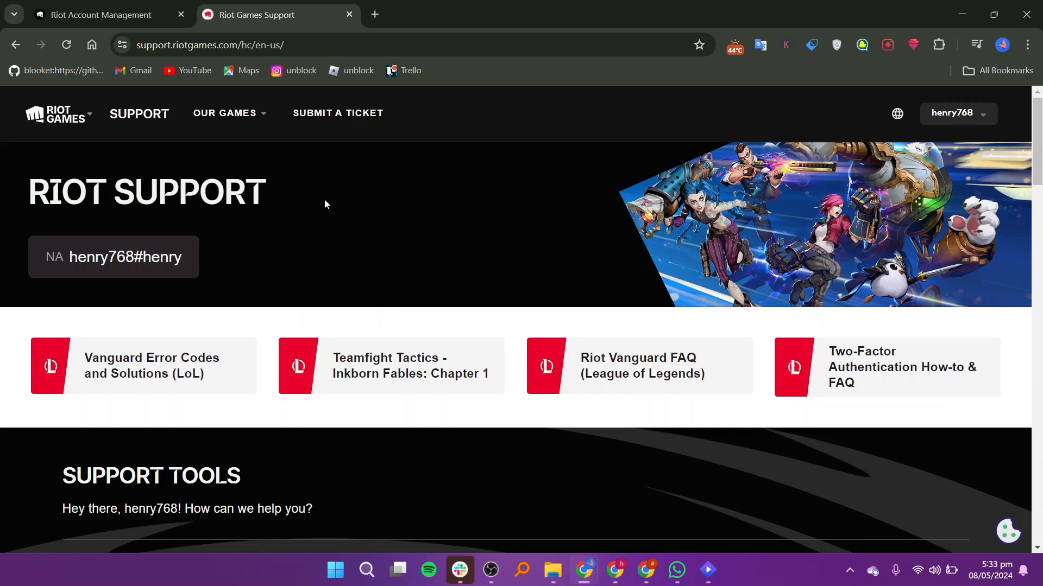
scroll(down, 3)
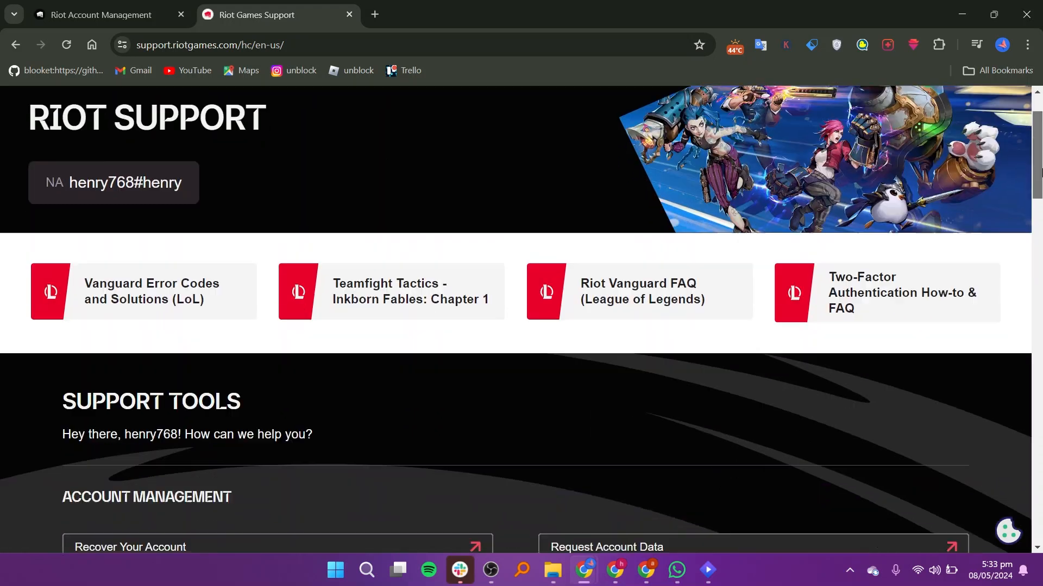
scroll(down, 3)
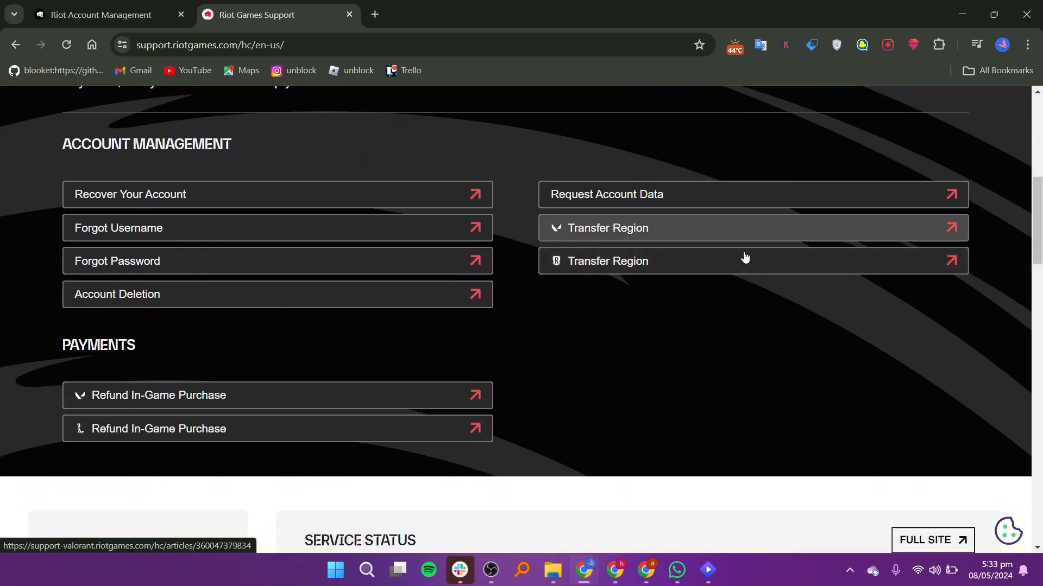
scroll(down, 3)
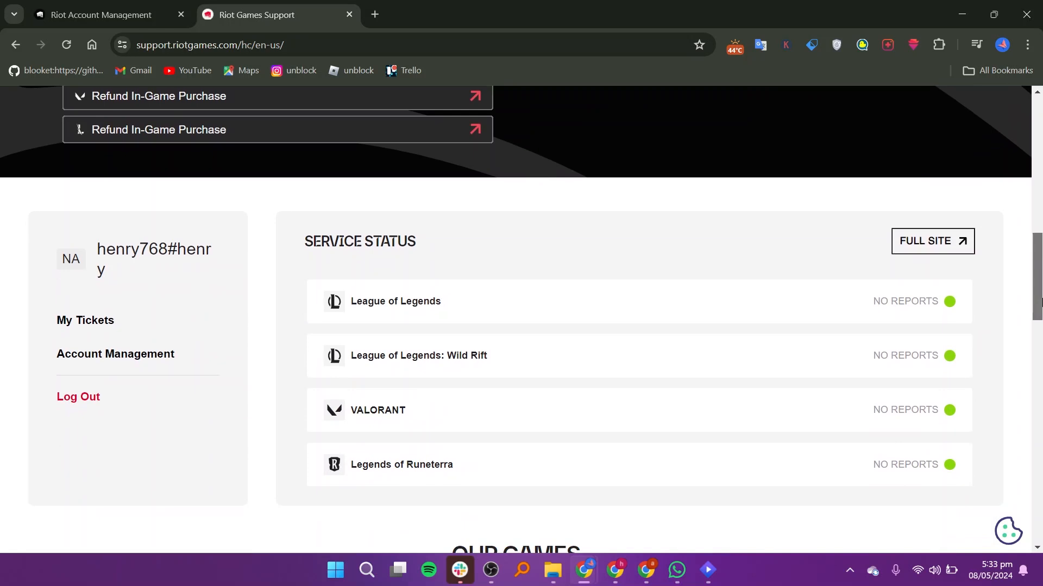
scroll(down, 3)
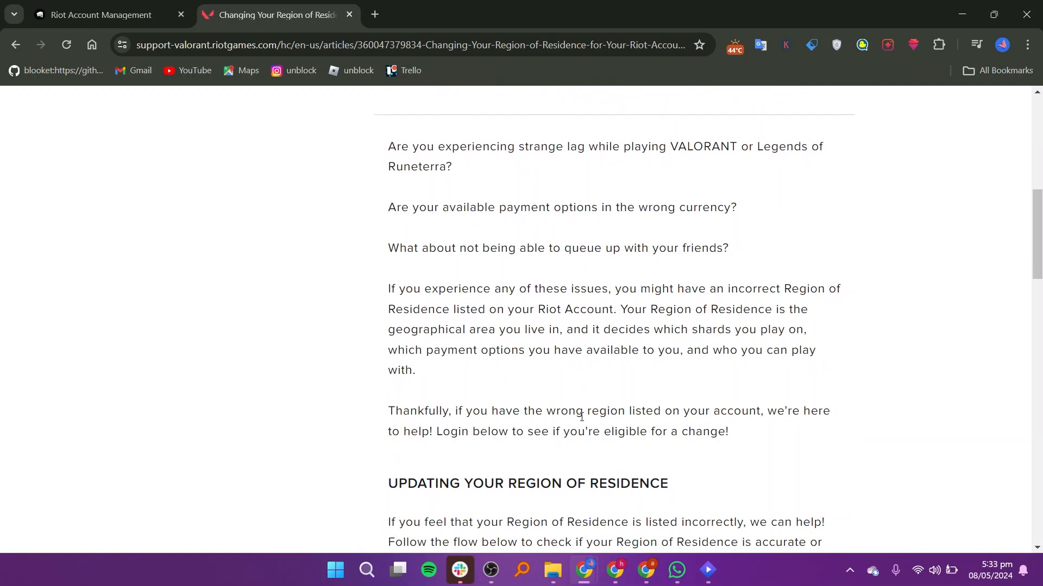
Scroll through the 'Changing Your Region of Residence' support article
scroll(down, 3)
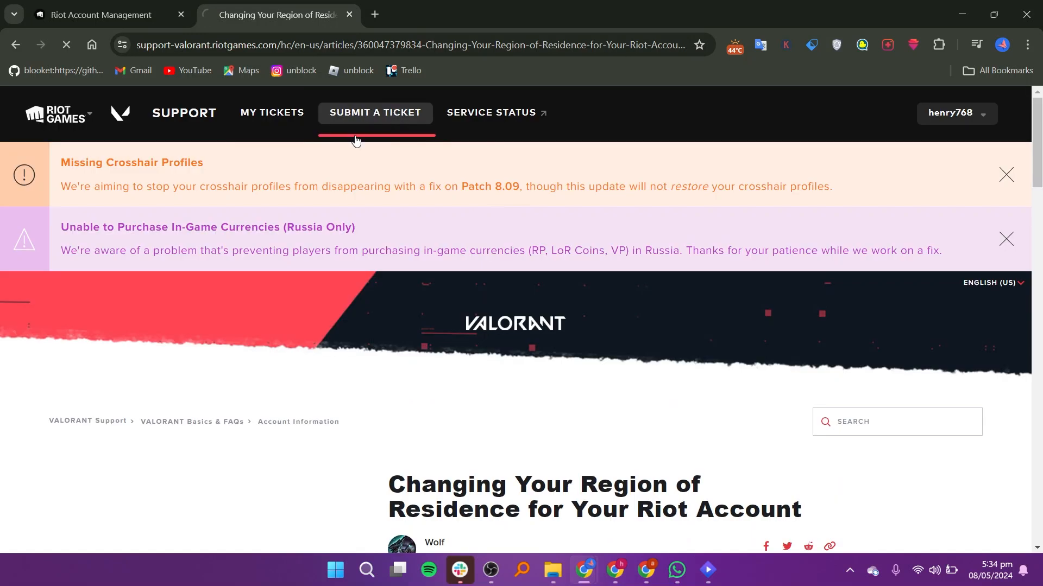
Start a VALORANT support ticket, view its request types, then return to Riot Account Management's Personal Information
click(374, 112)
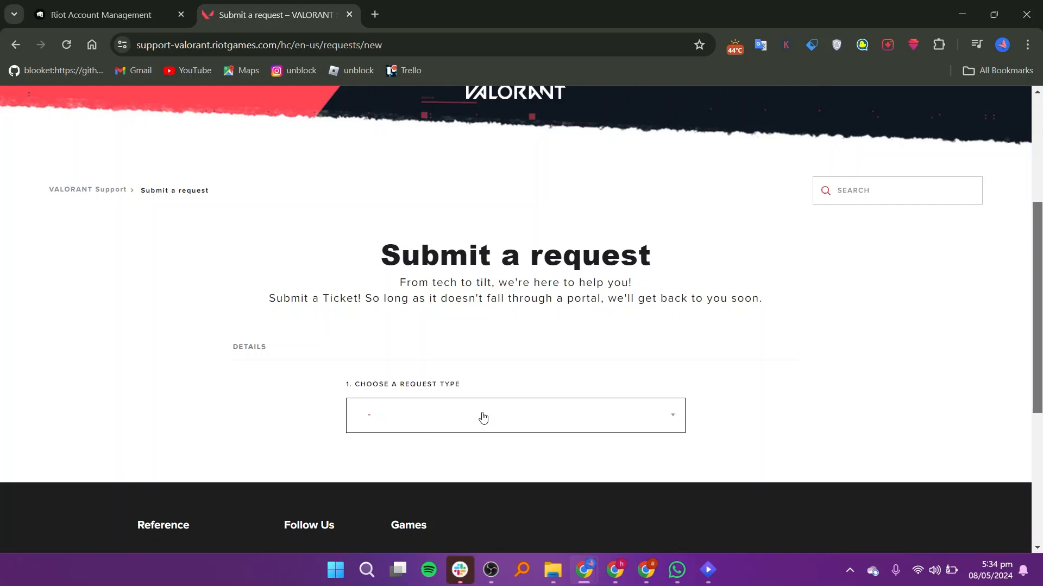
mouse_move(645, 434)
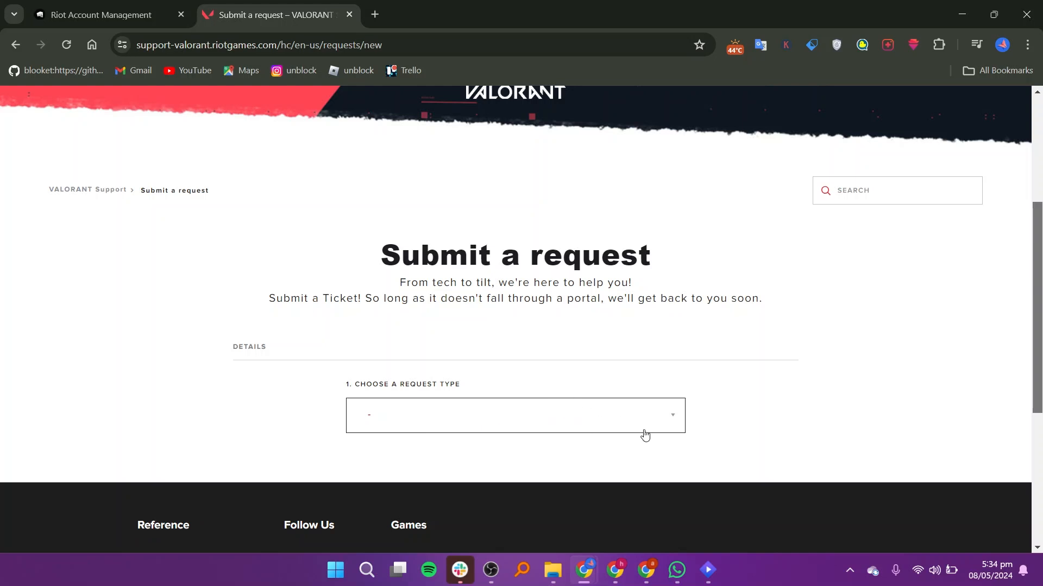
click(513, 414)
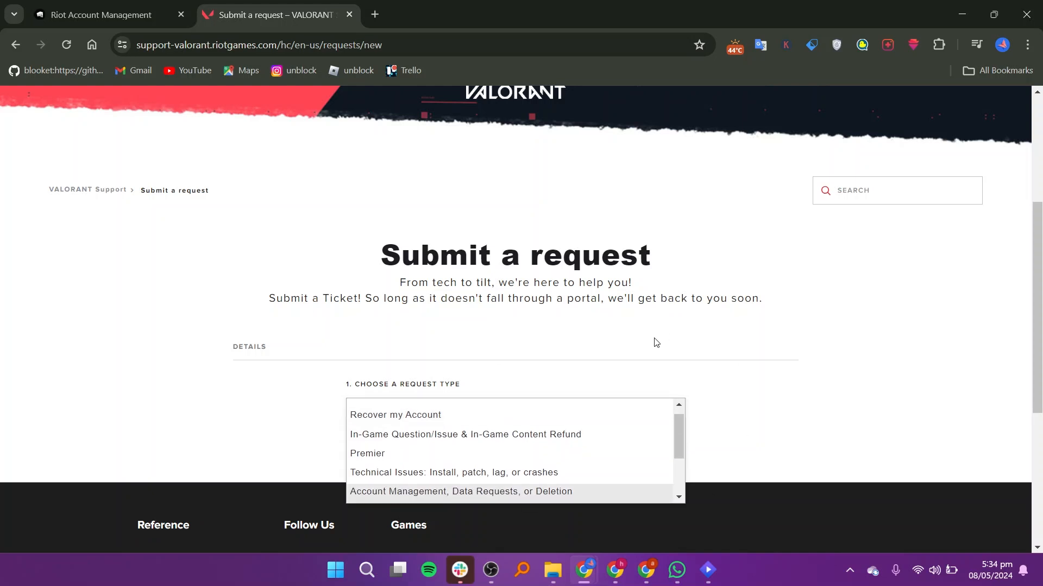
click(98, 14)
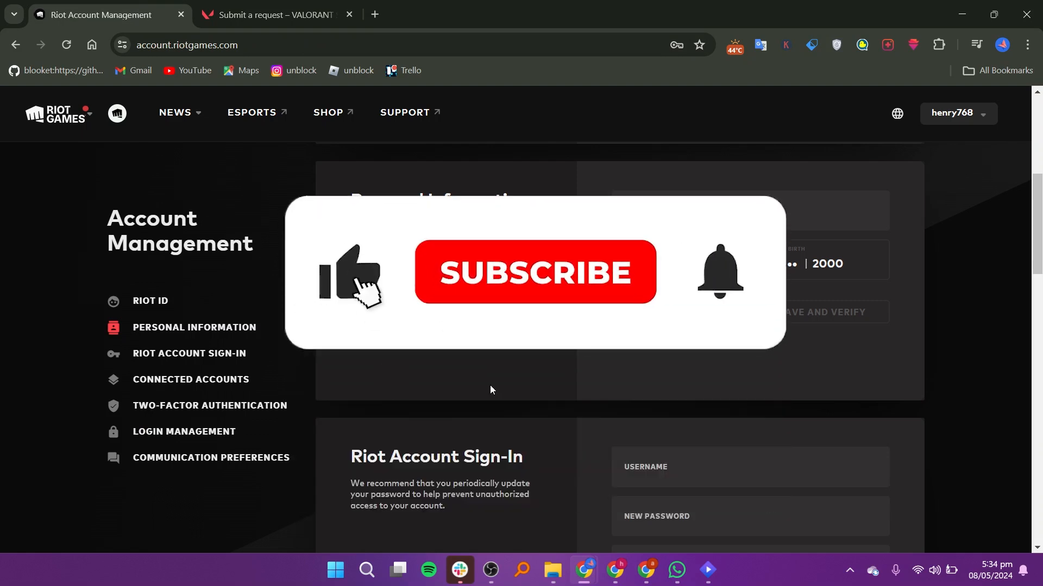
click(534, 273)
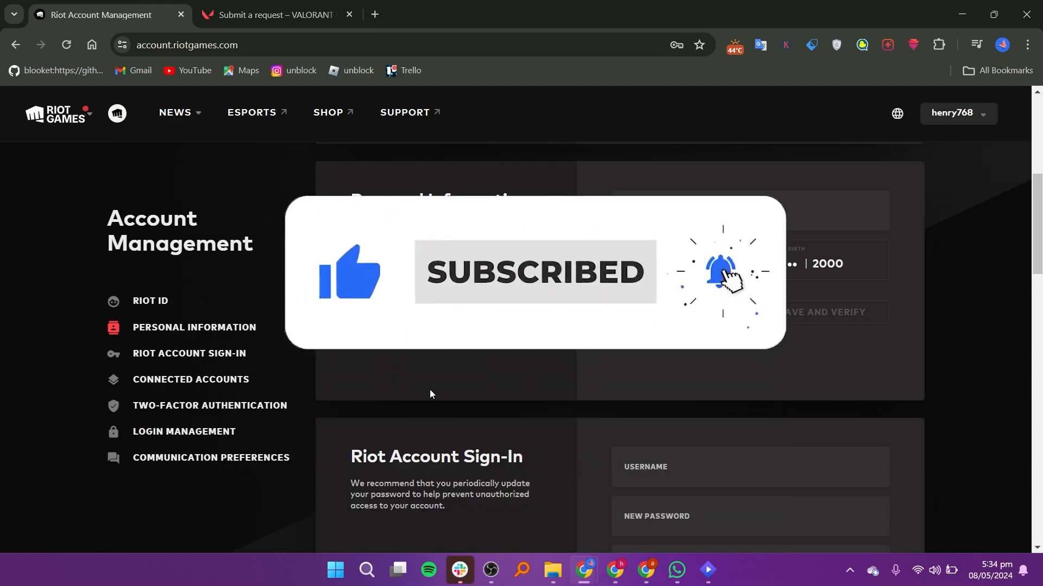